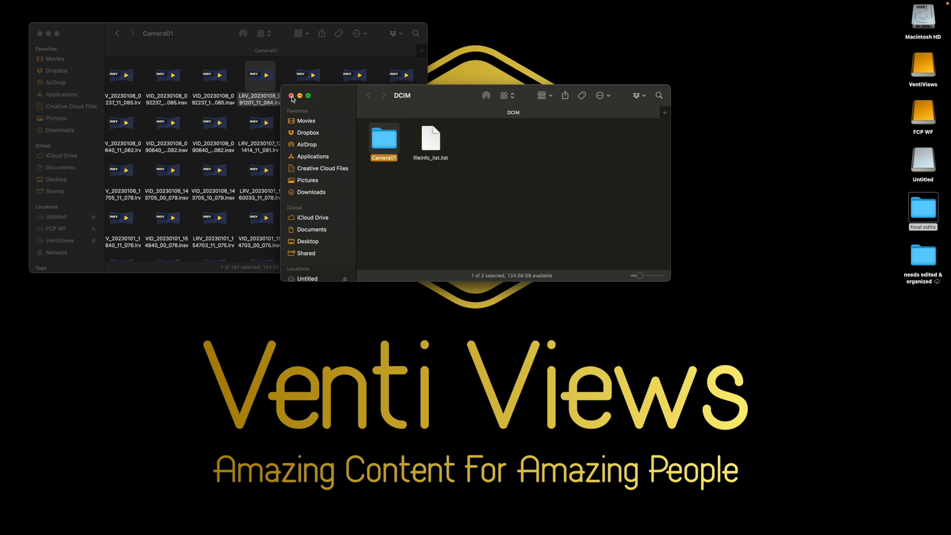
- Close the DCIM Finder window and launch Insta360 Studio from the Dock
click(292, 96)
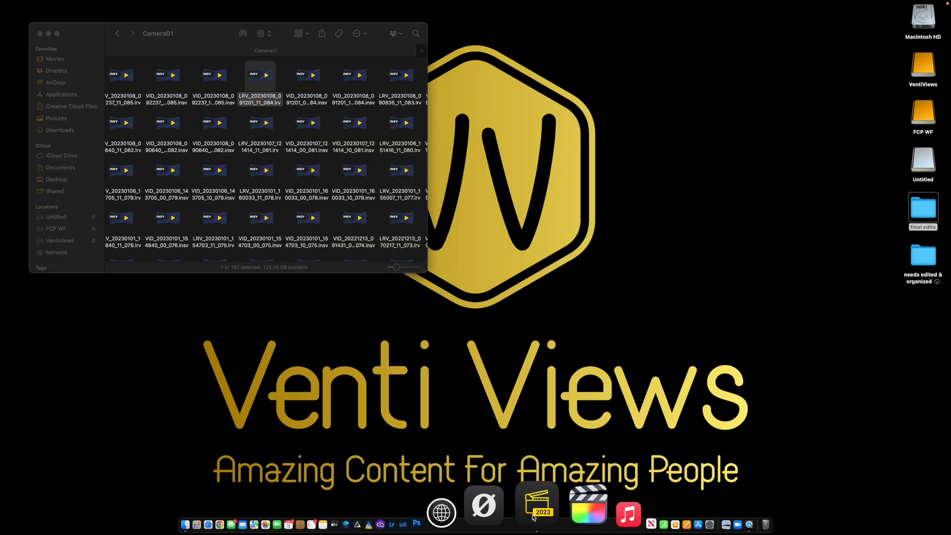
click(536, 504)
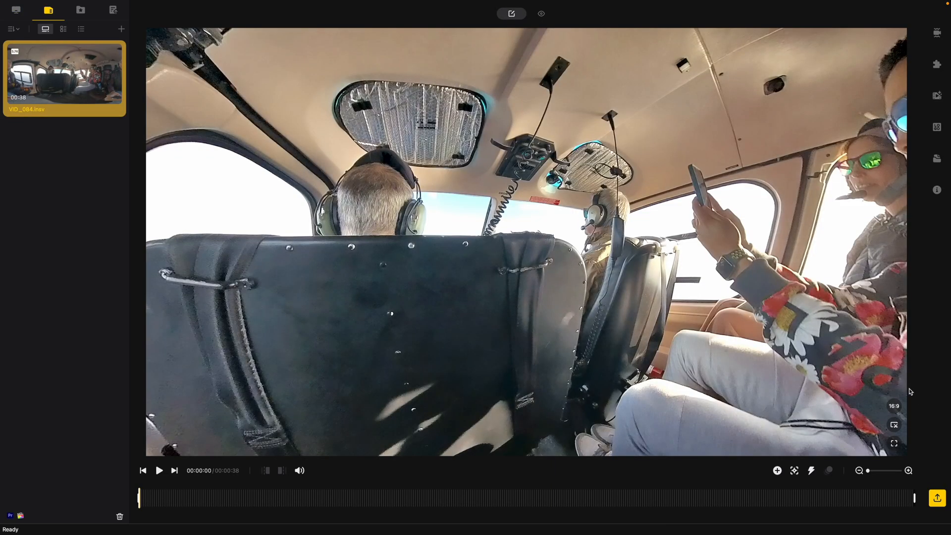
mouse_move(894, 406)
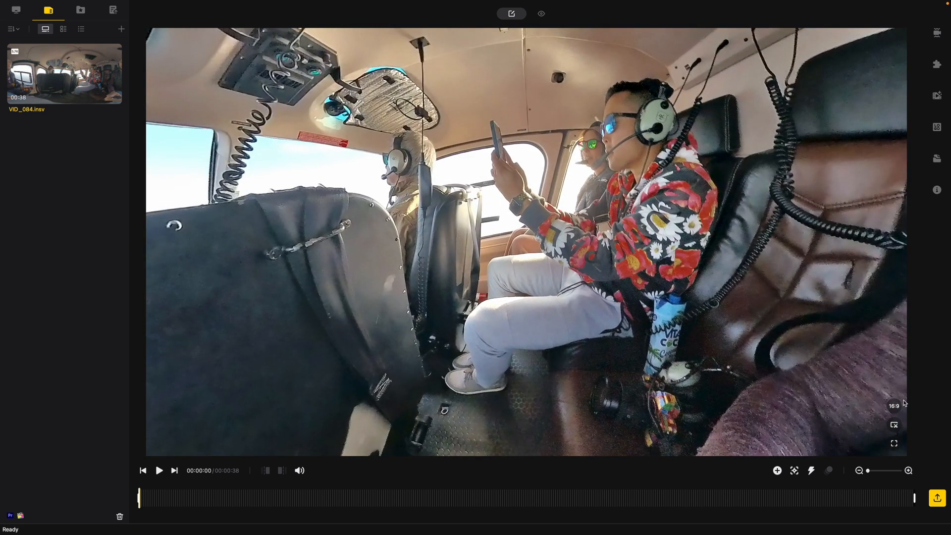
- Switch the helicopter clip's frame from 16:9 to a vertical 9:16 ratio
click(892, 406)
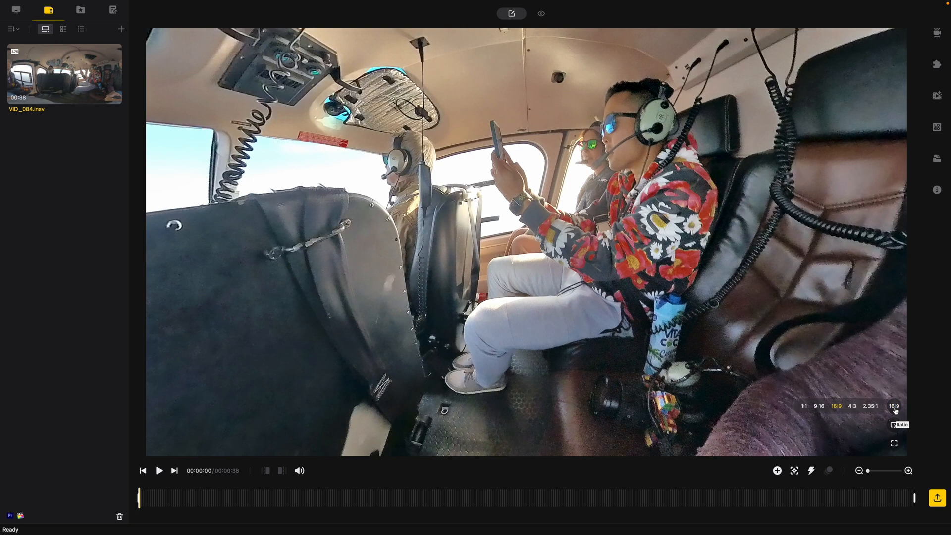
click(819, 406)
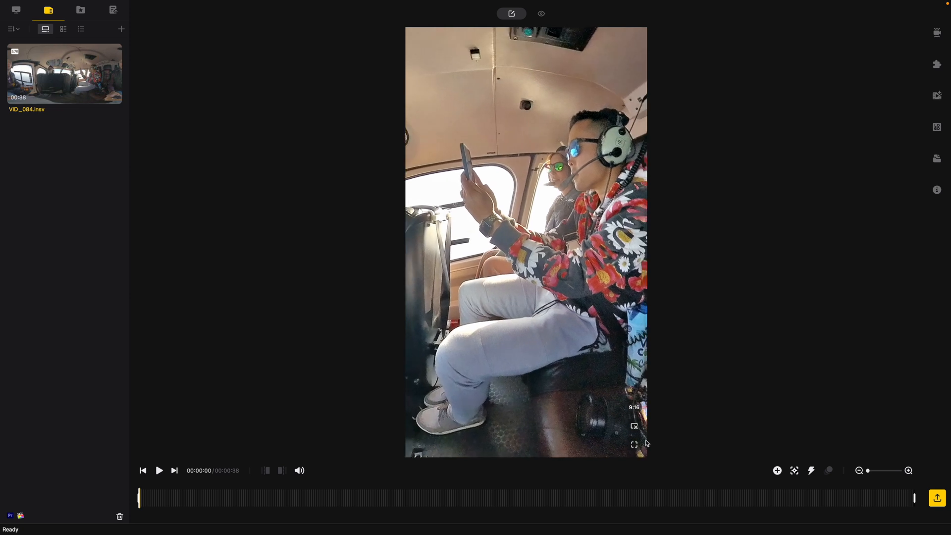
click(634, 444)
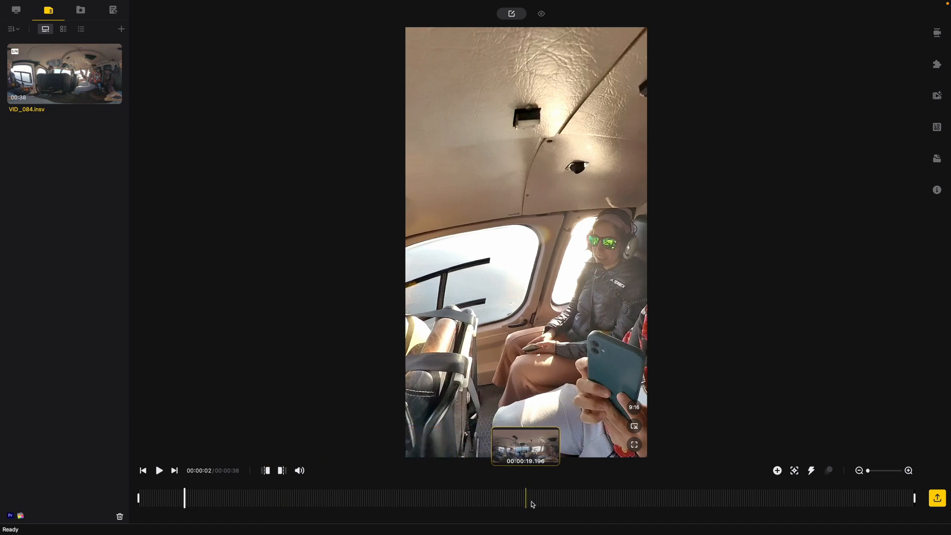
mouse_move(137, 498)
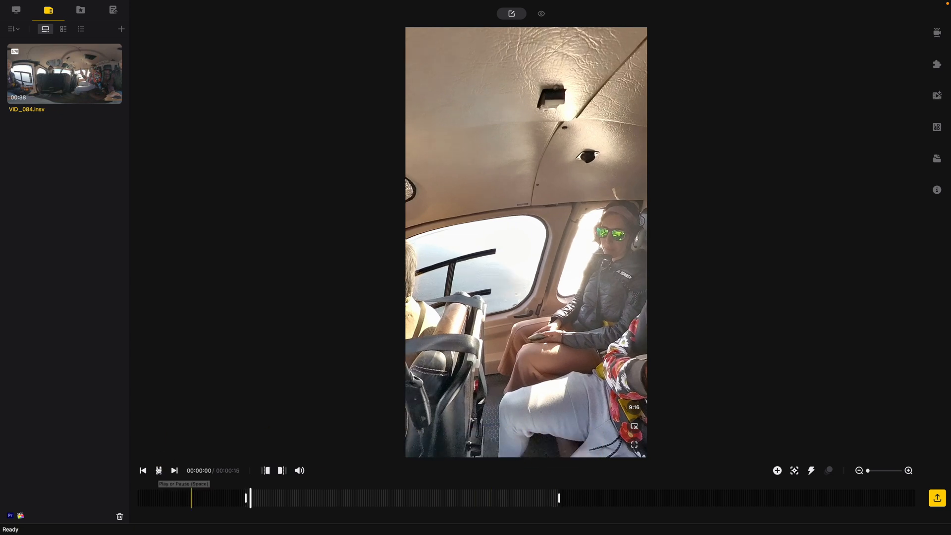
- Trim the clip to a 15-second range on the timeline
click(158, 470)
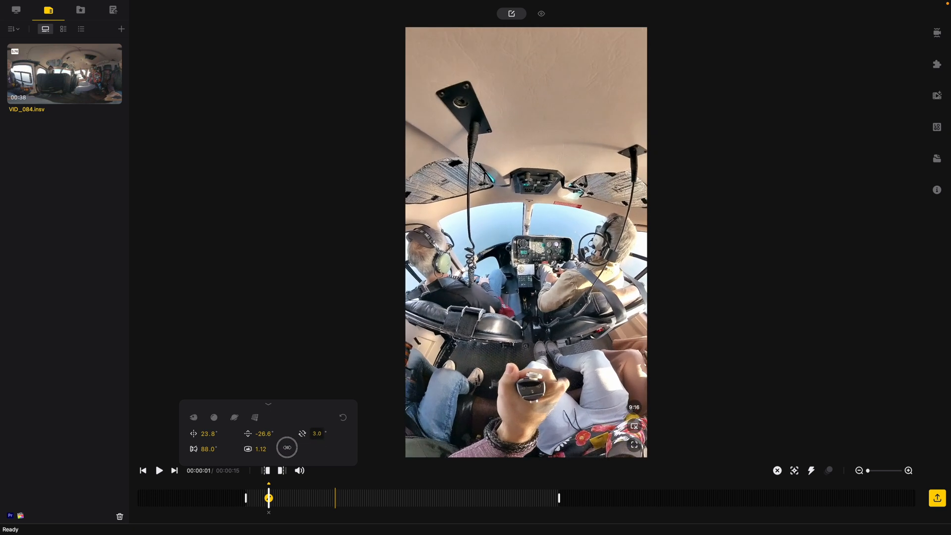
- Preview the Tiny Planet style on the cockpit keyframe before reverting to the natural view
click(233, 417)
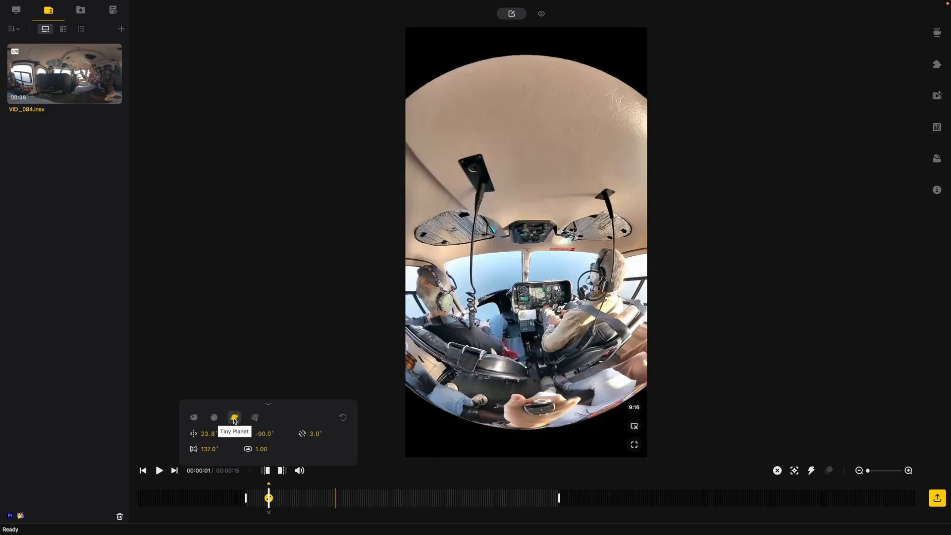
click(255, 417)
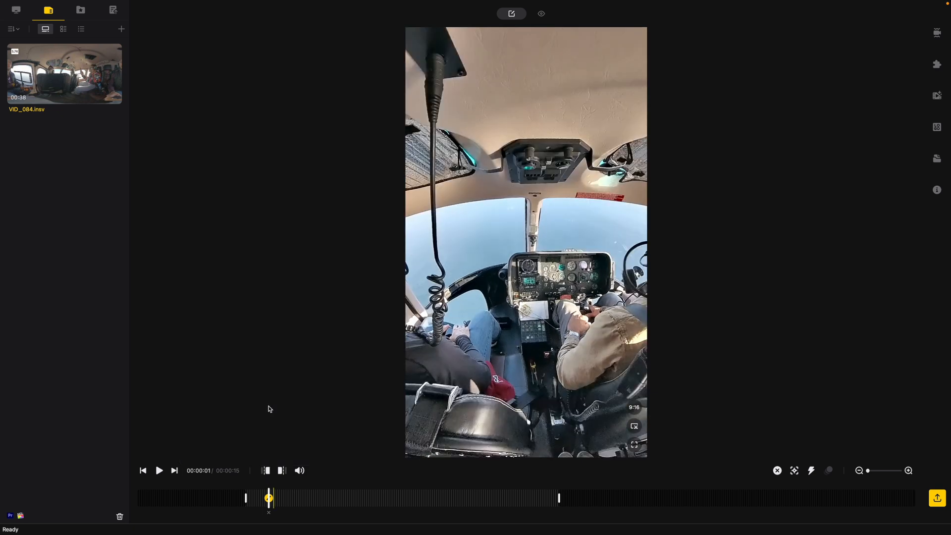
- Play, pause and add keyframes at new cabin angles early in the clip
click(159, 469)
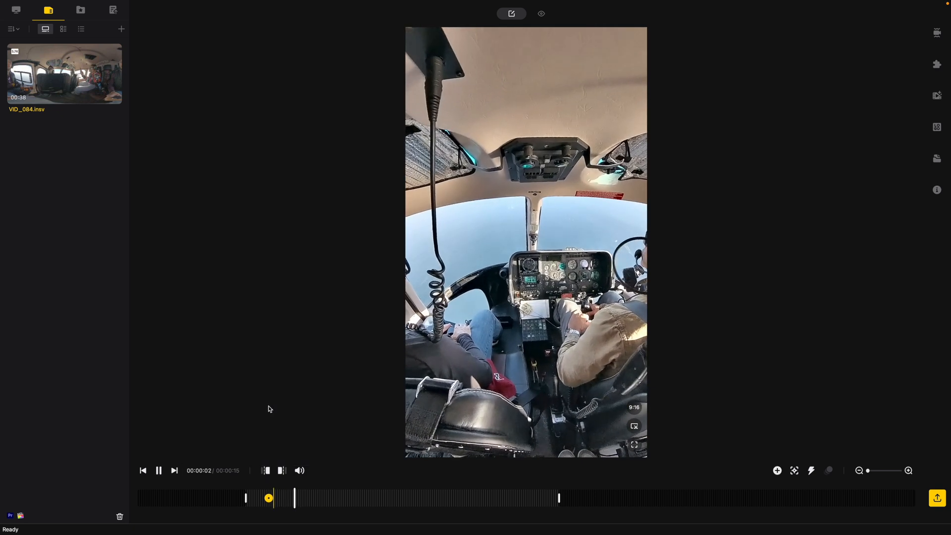
click(158, 469)
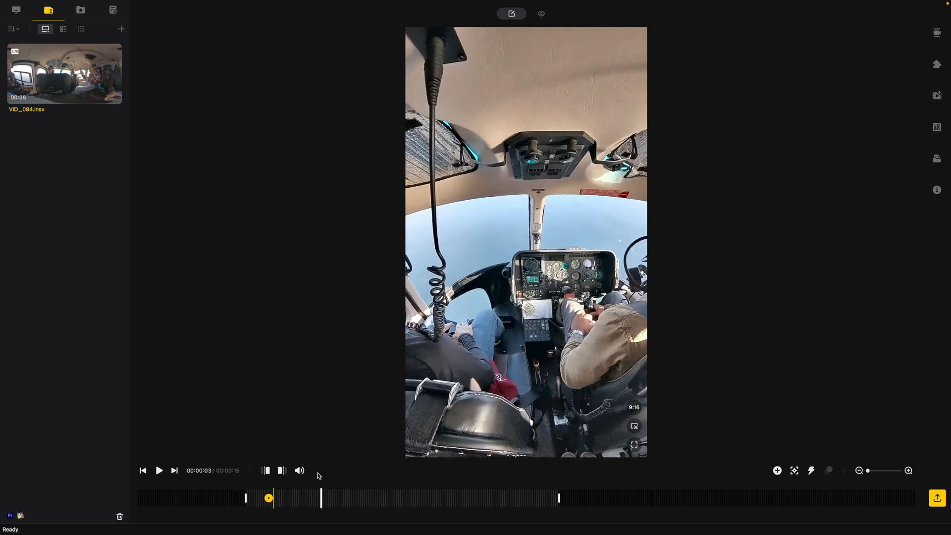
click(776, 471)
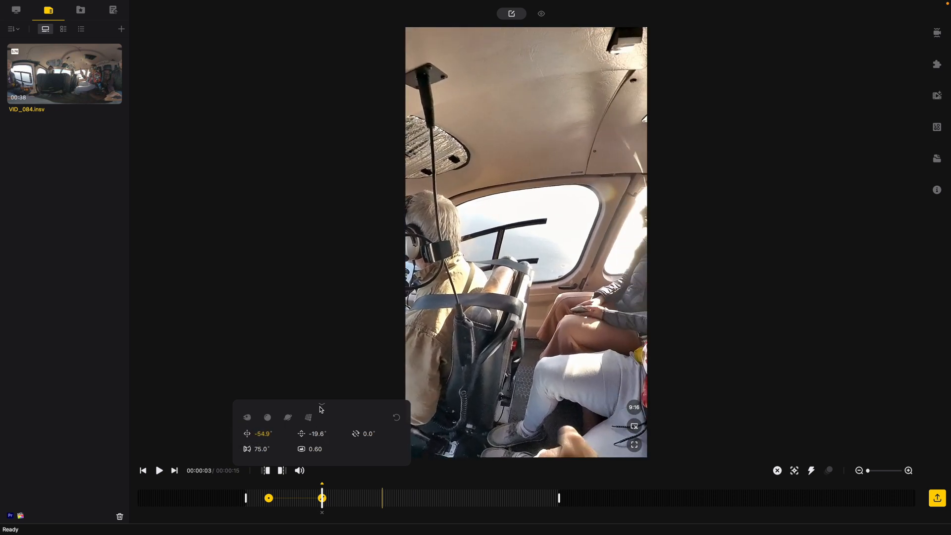
click(158, 470)
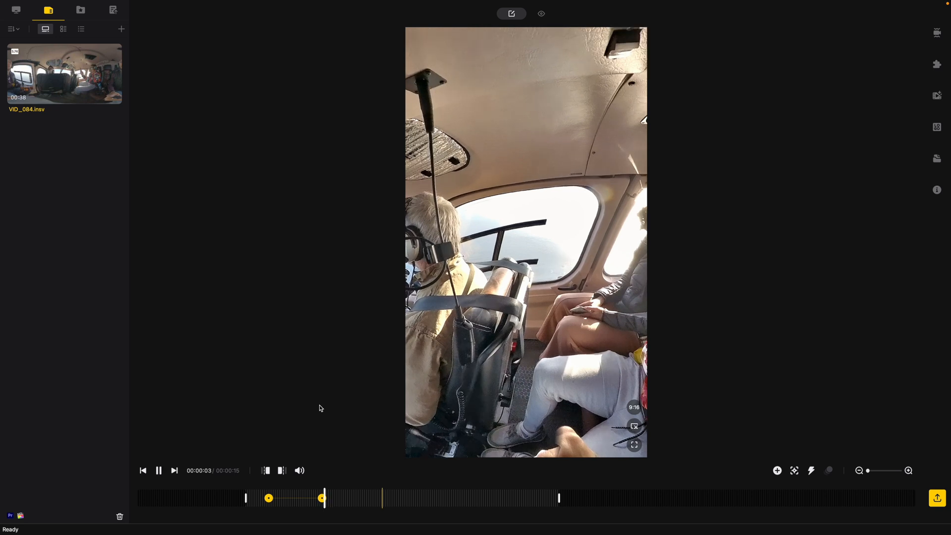
- Continue playing and pausing to place the remaining keyframes panning between passengers and pilot
click(778, 470)
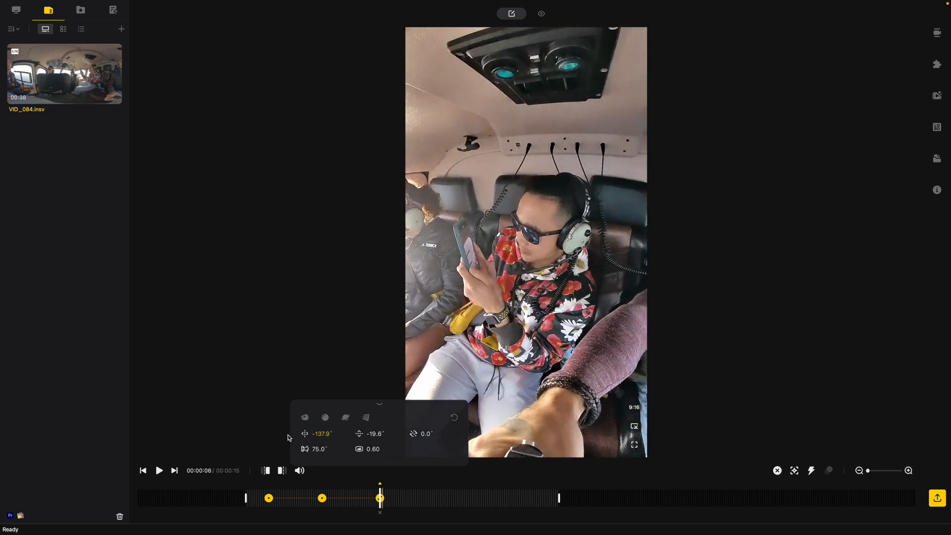
click(158, 469)
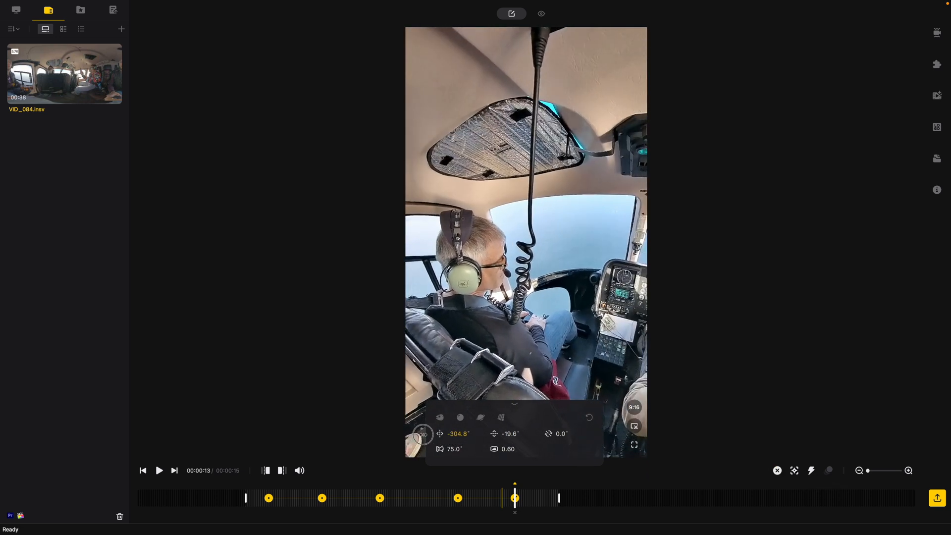
click(159, 469)
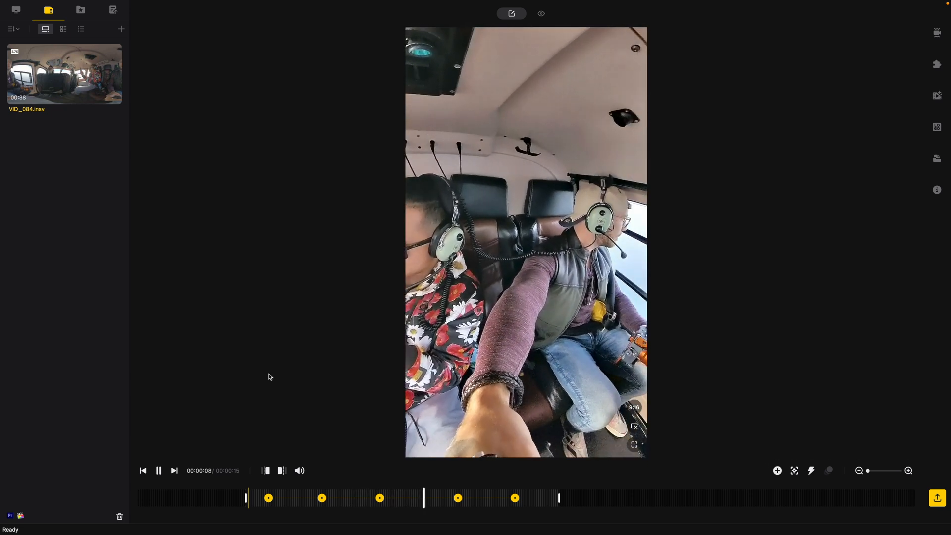
click(158, 470)
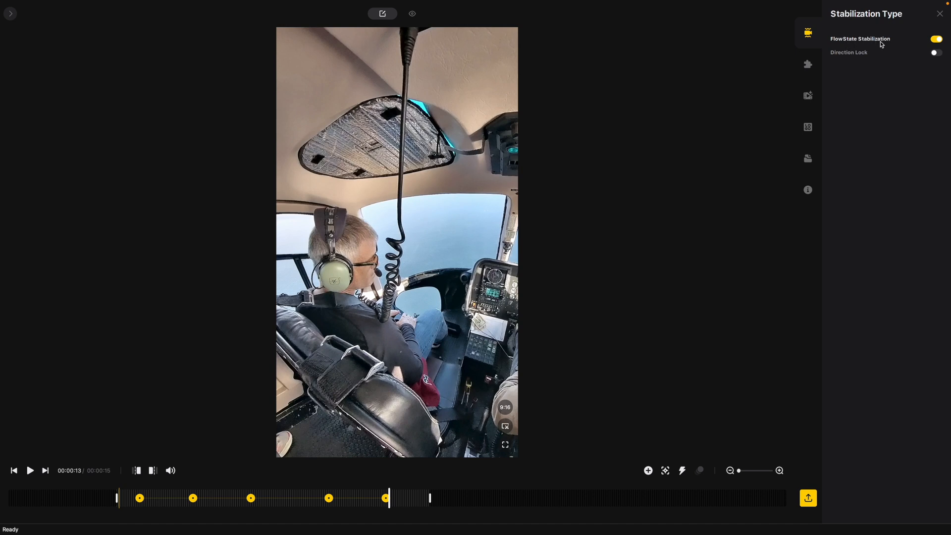
- Toggle FlowState stabilization off and on, replay from the start, and enable Direction Lock
click(933, 39)
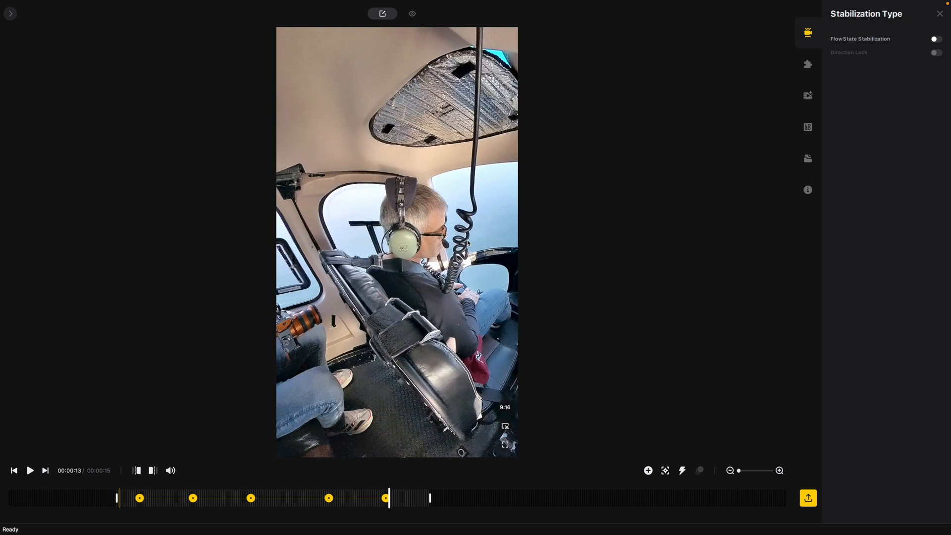
mouse_move(126, 497)
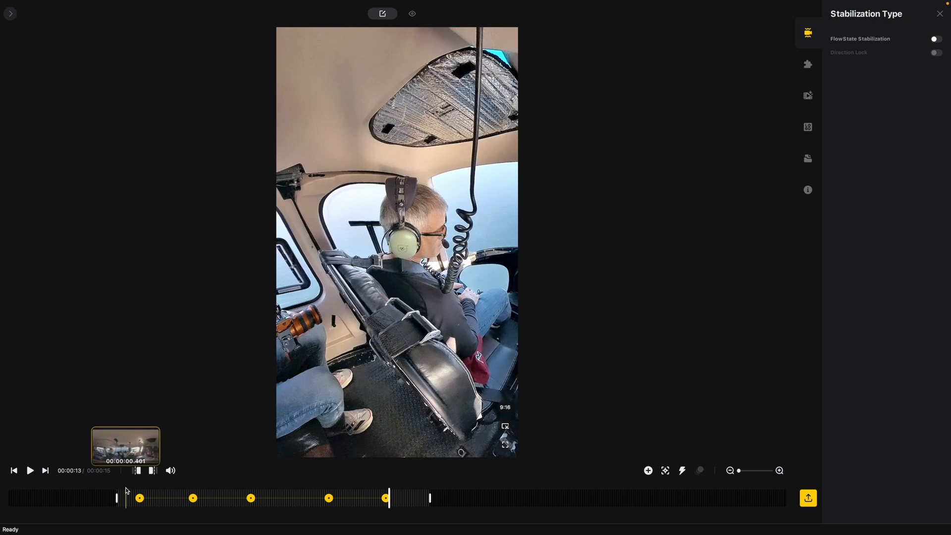
click(29, 470)
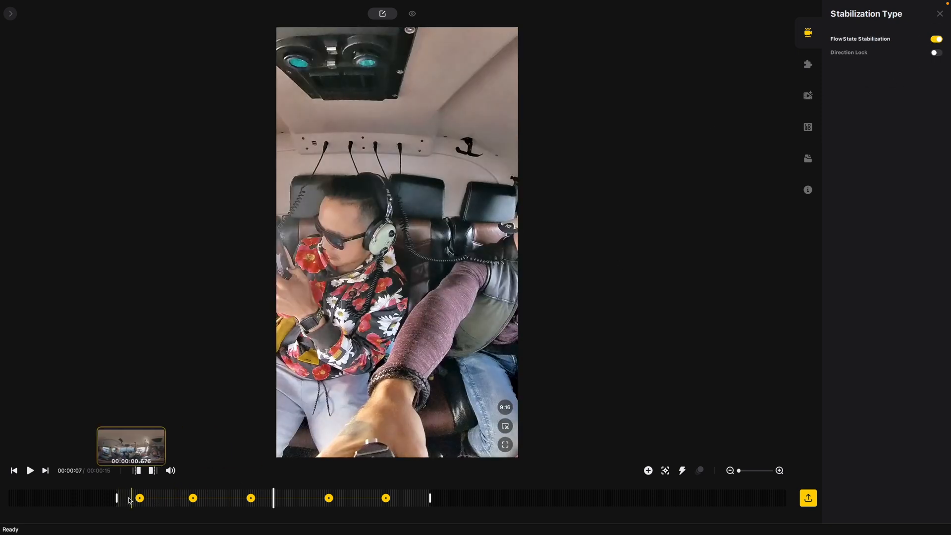
click(30, 469)
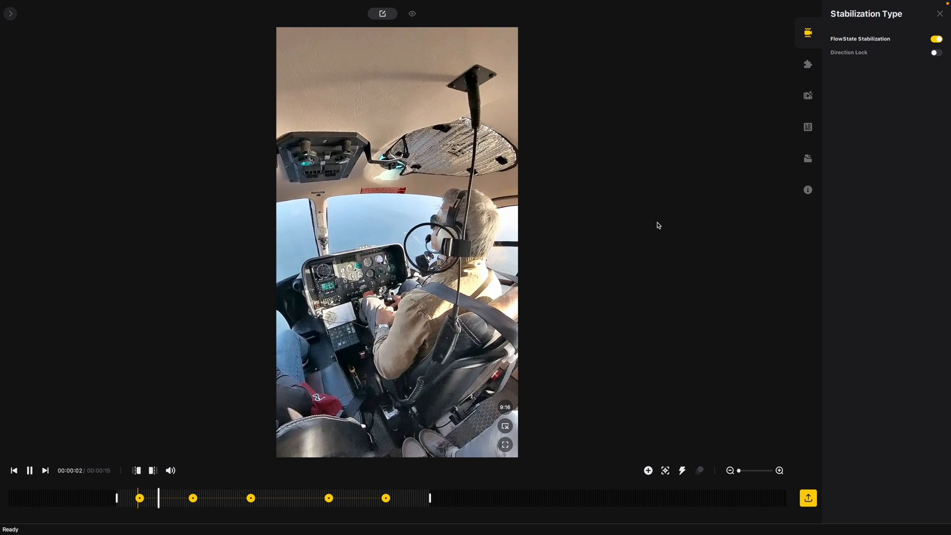
click(934, 52)
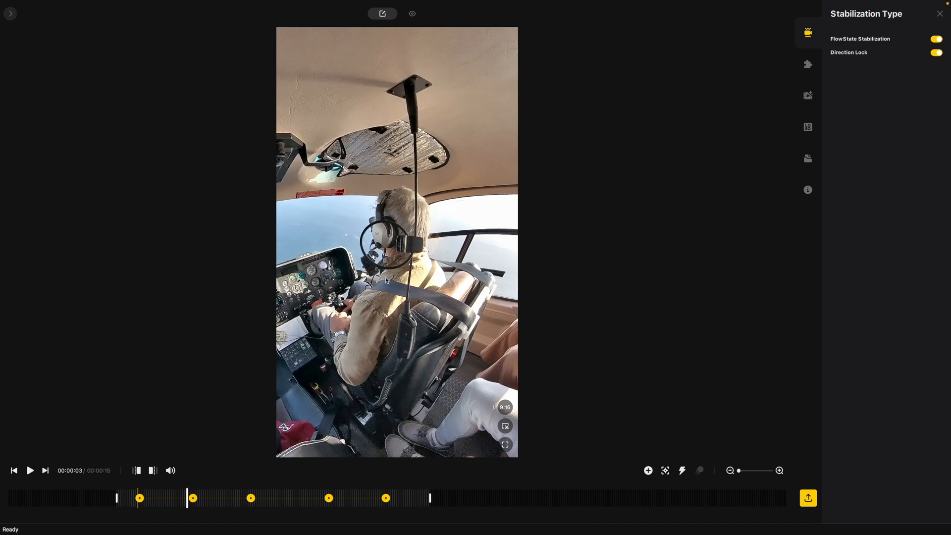
click(808, 63)
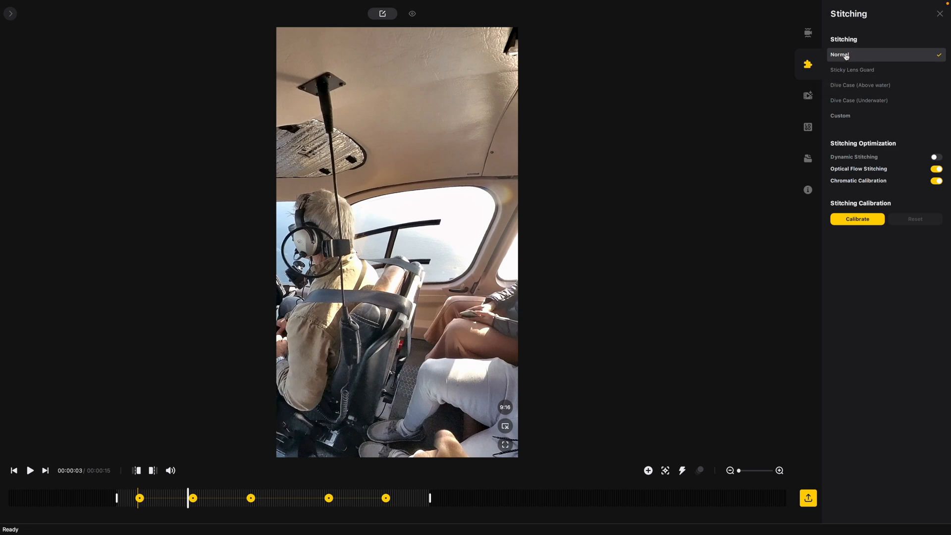
mouse_move(850, 102)
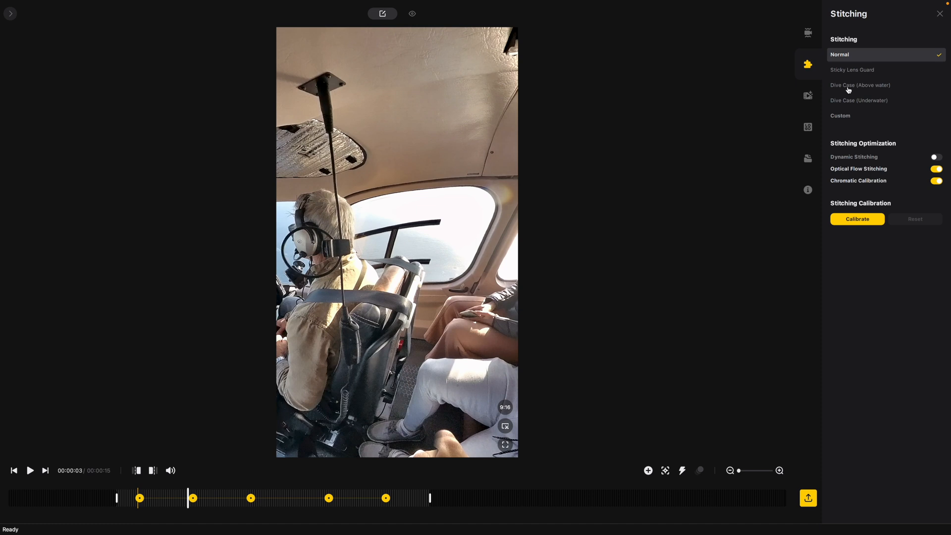
mouse_move(867, 161)
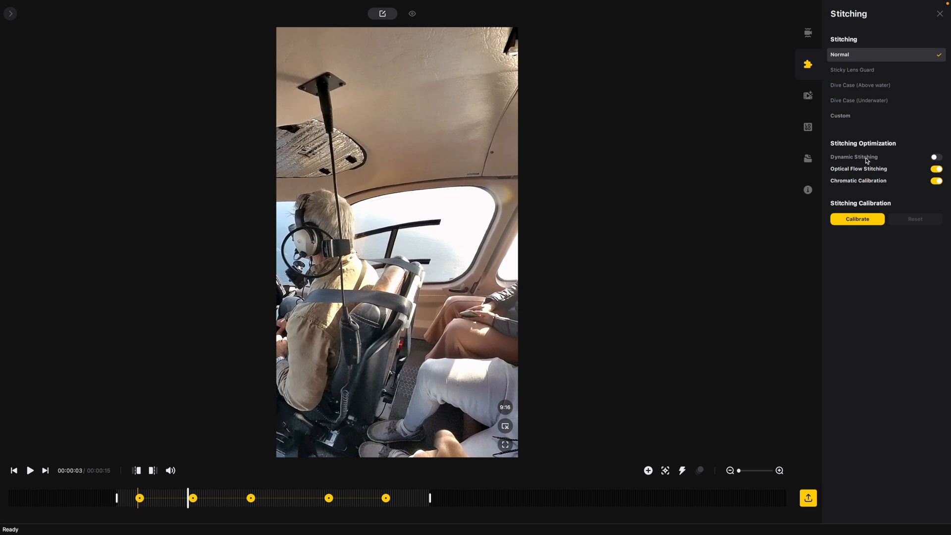
mouse_move(868, 104)
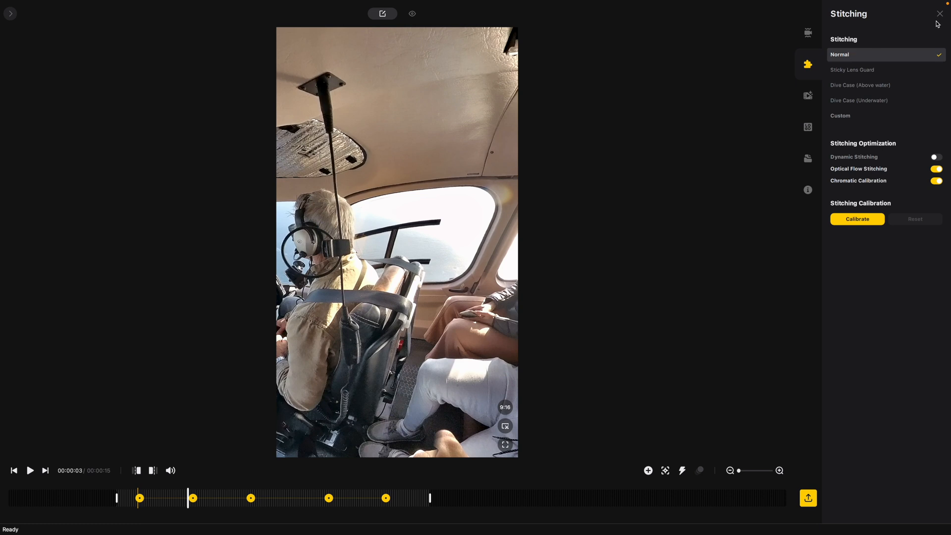
- Close the stitching settings, leaving Normal mode with optical flow and chromatic calibration
click(807, 95)
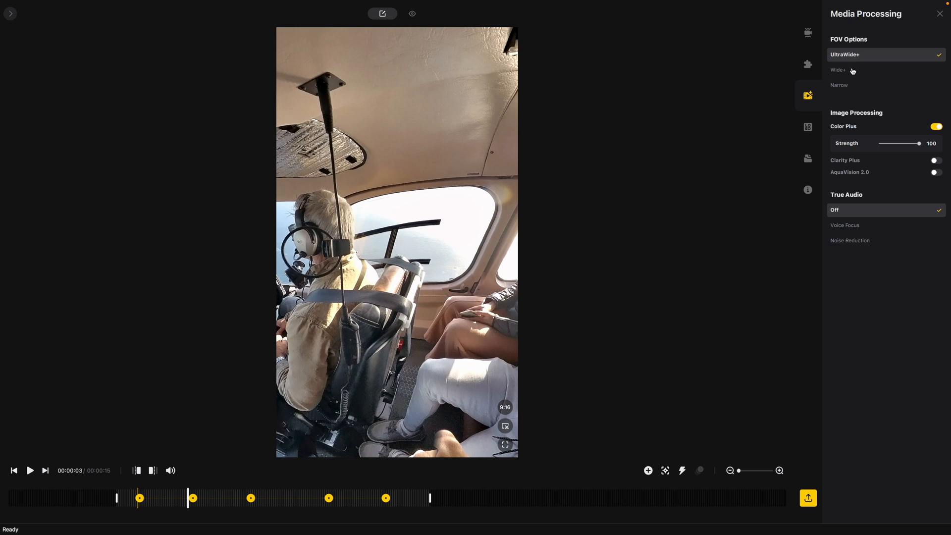
click(838, 69)
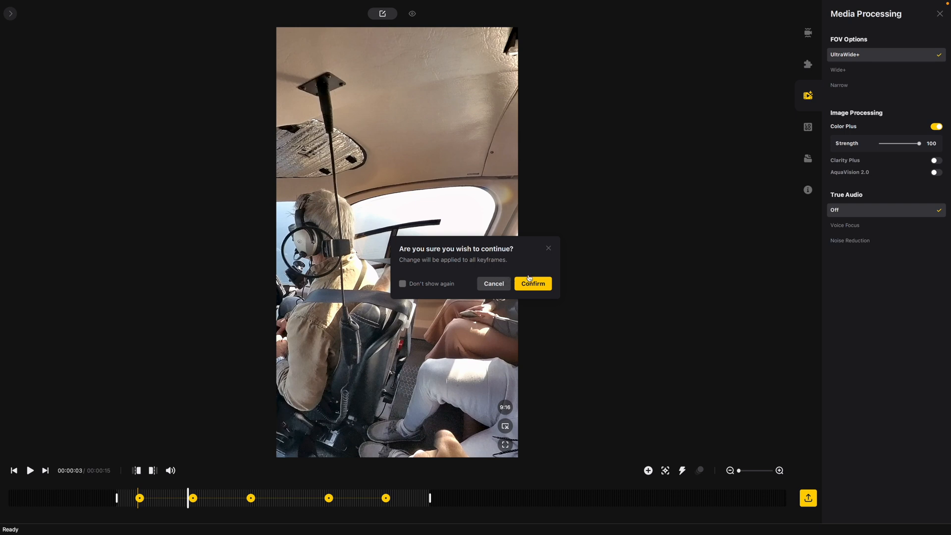
click(532, 283)
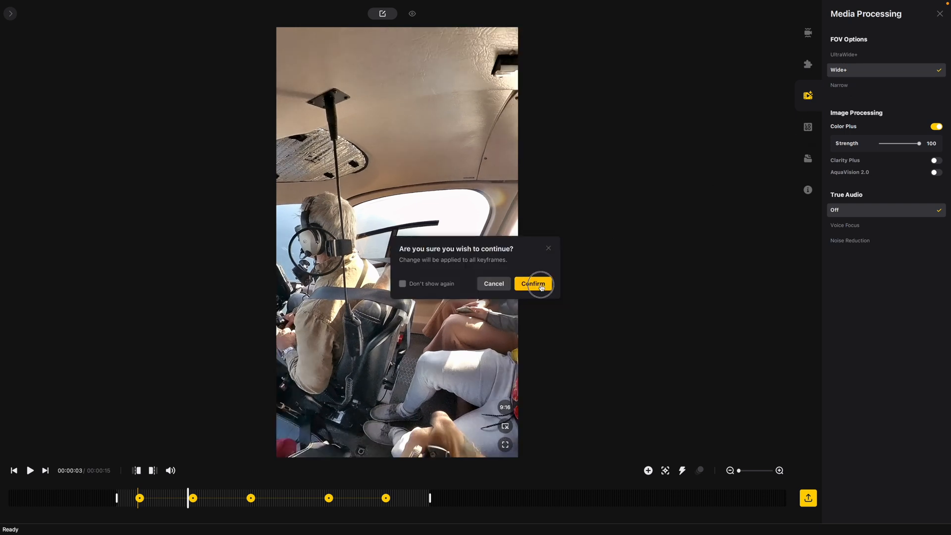
click(533, 284)
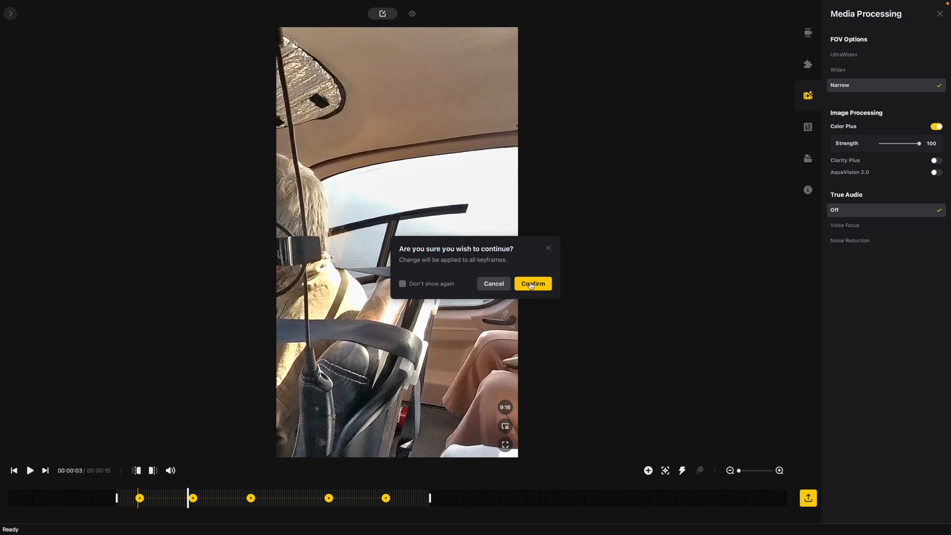
click(532, 283)
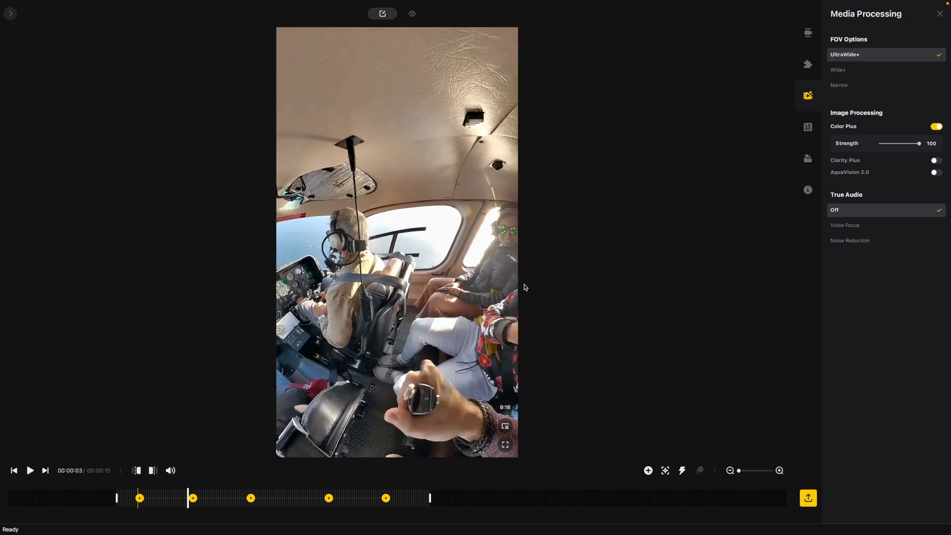
click(935, 126)
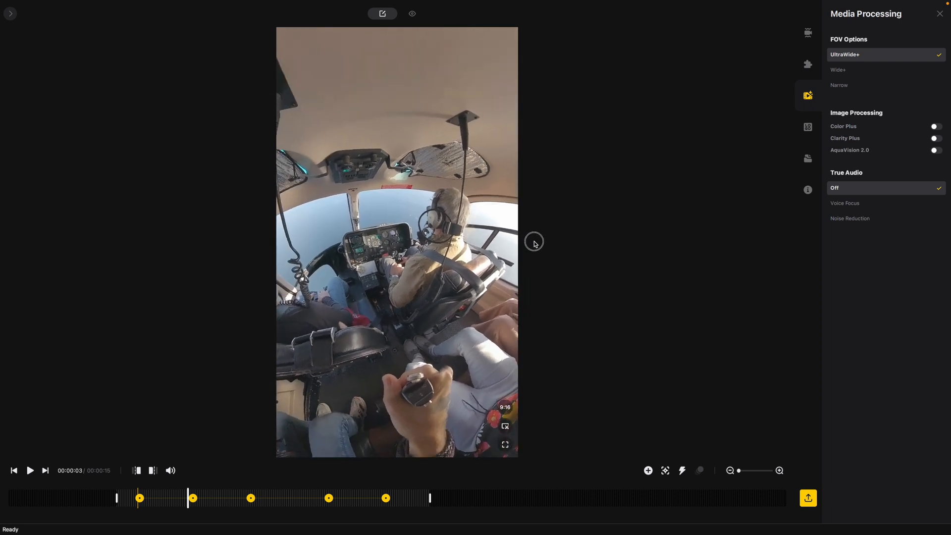
- Preview Clarity Plus, turn it back off, and move on to the logo settings
click(934, 138)
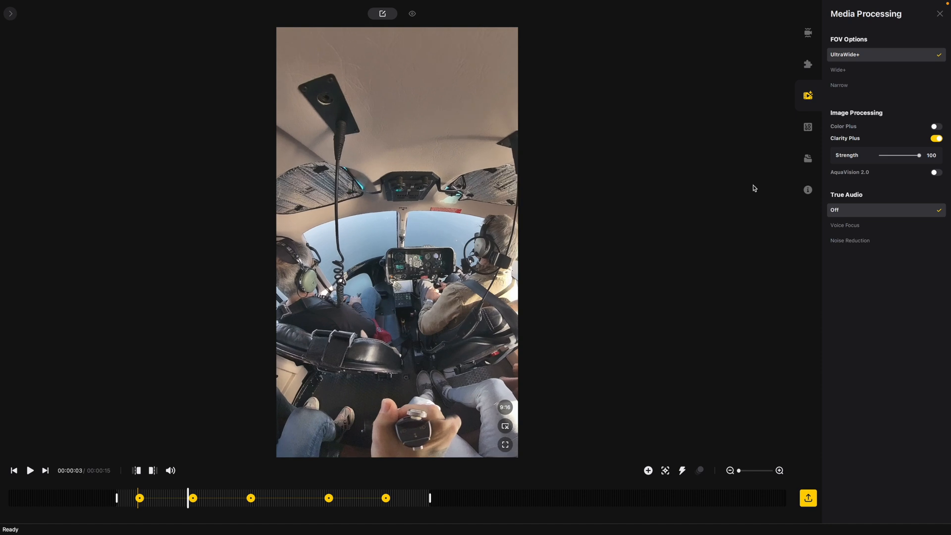
click(933, 137)
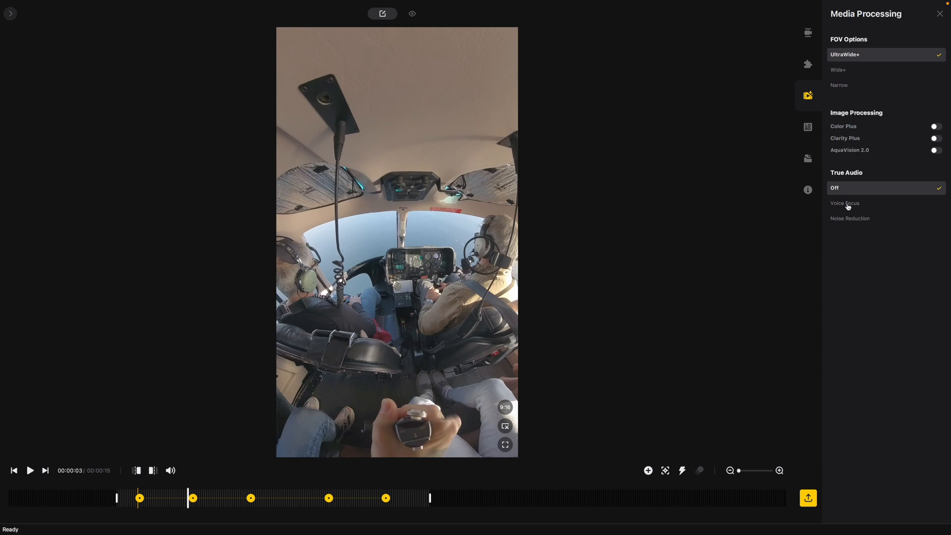
mouse_move(654, 280)
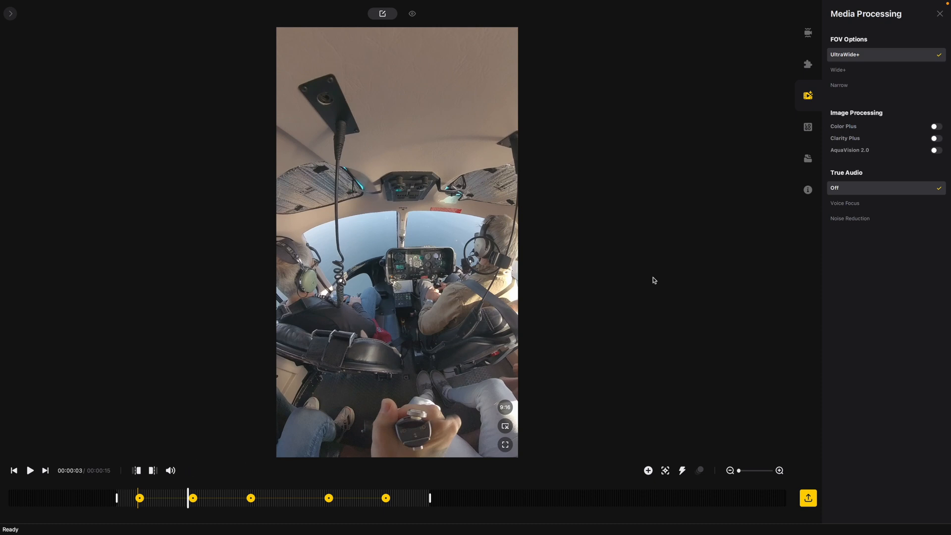
click(807, 127)
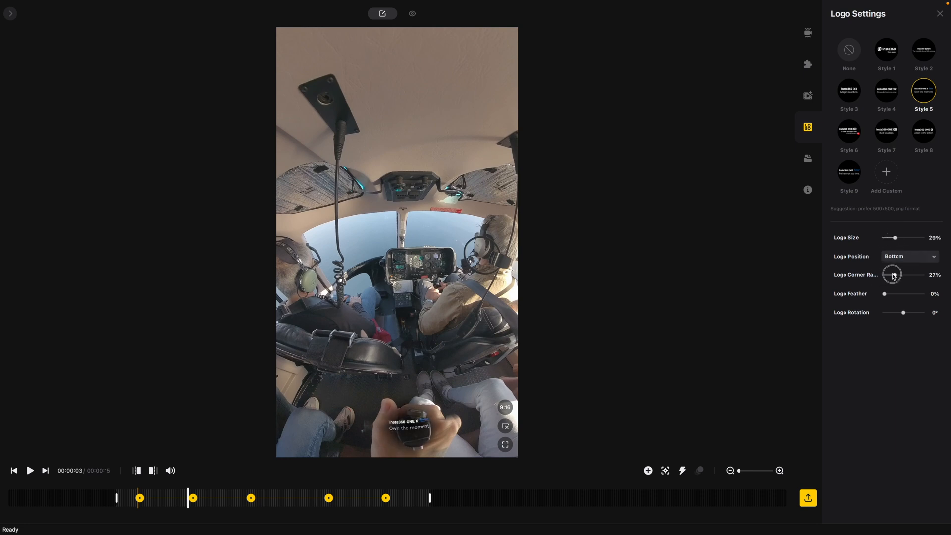
- Set the logo to None and start subject tracking on the pilot
click(848, 50)
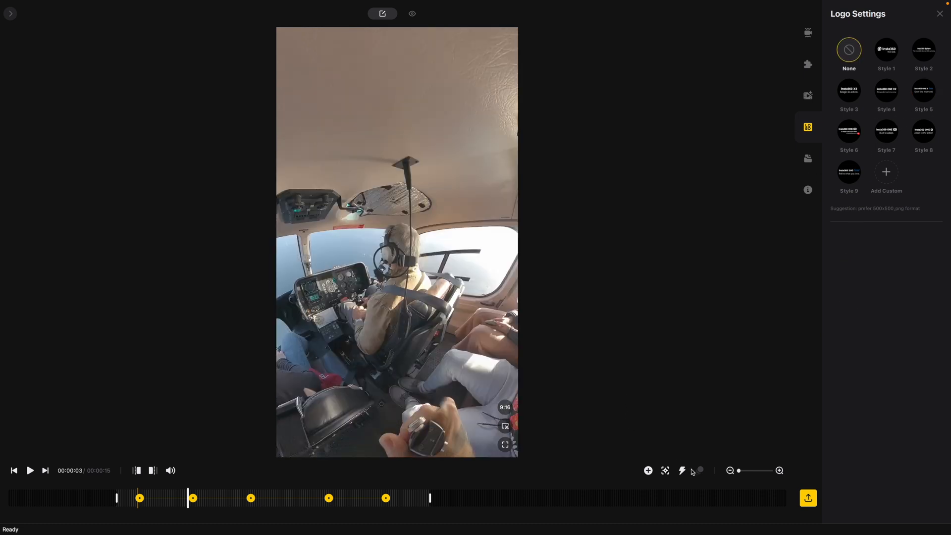
click(700, 470)
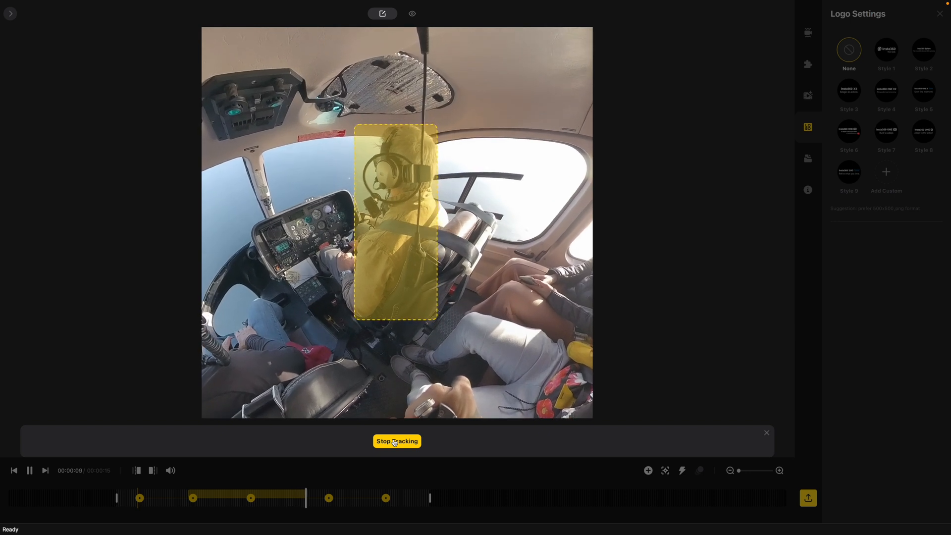
- Stop tracking the pilot after the tracked section plays through
click(396, 441)
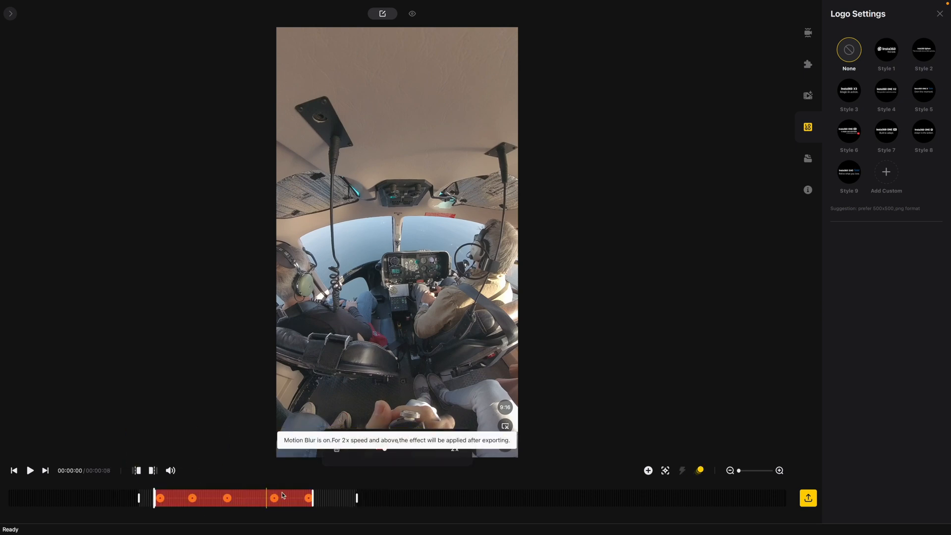
- Preview the 2x sped-up section of the clip with motion blur
click(30, 469)
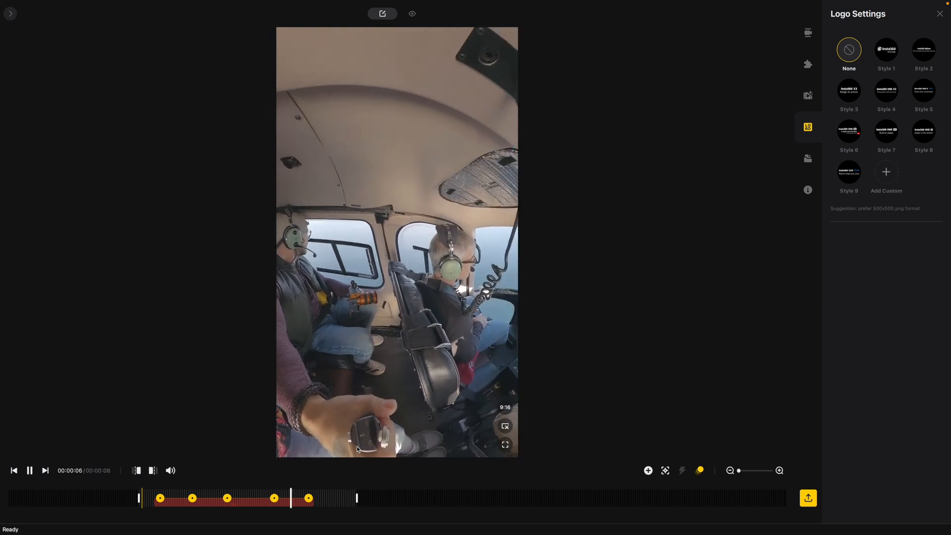
click(939, 13)
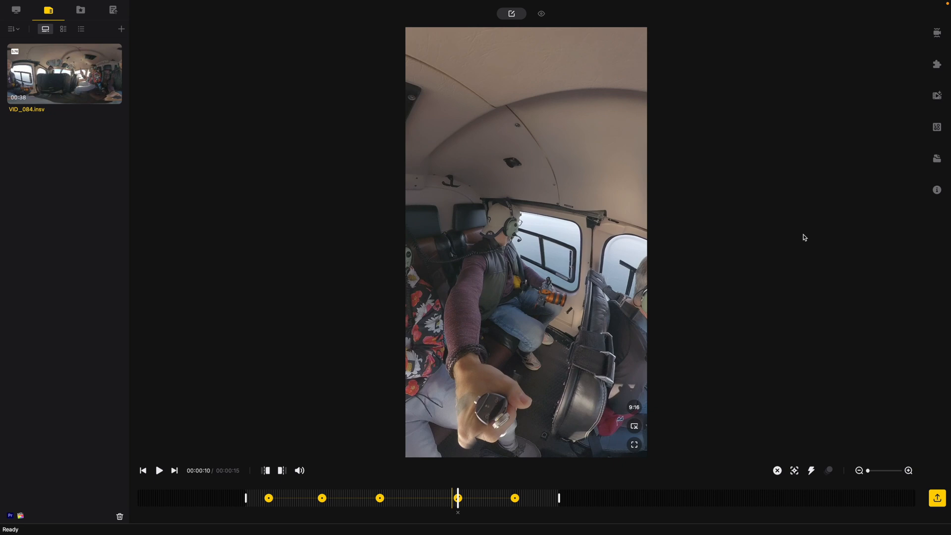
mouse_move(936, 190)
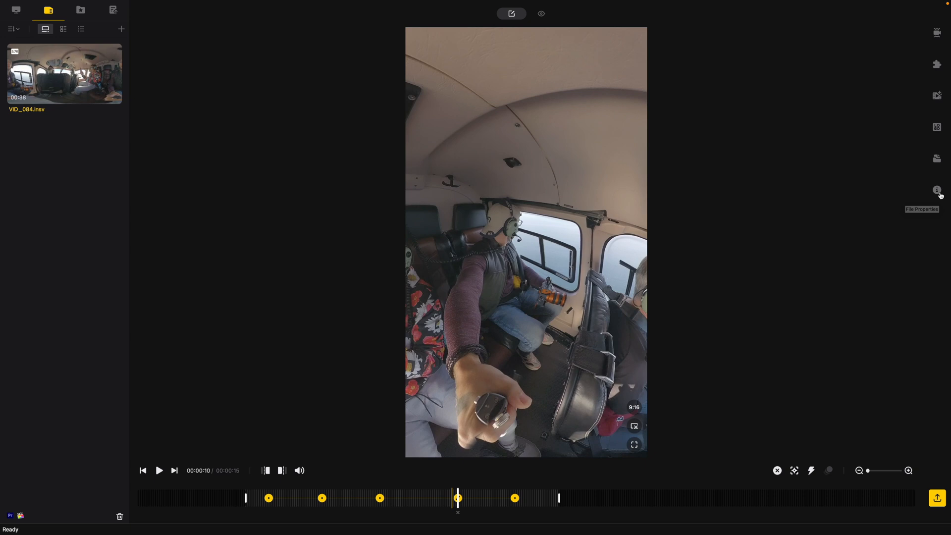
- Show the clip's file properties (5760x2880, 24 fps) and bring up the video export settings
click(937, 190)
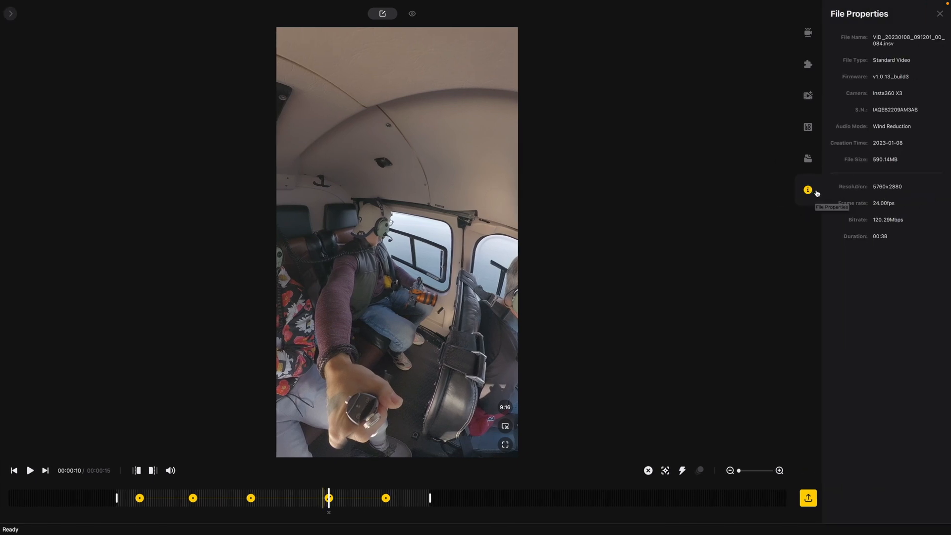
mouse_move(852, 215)
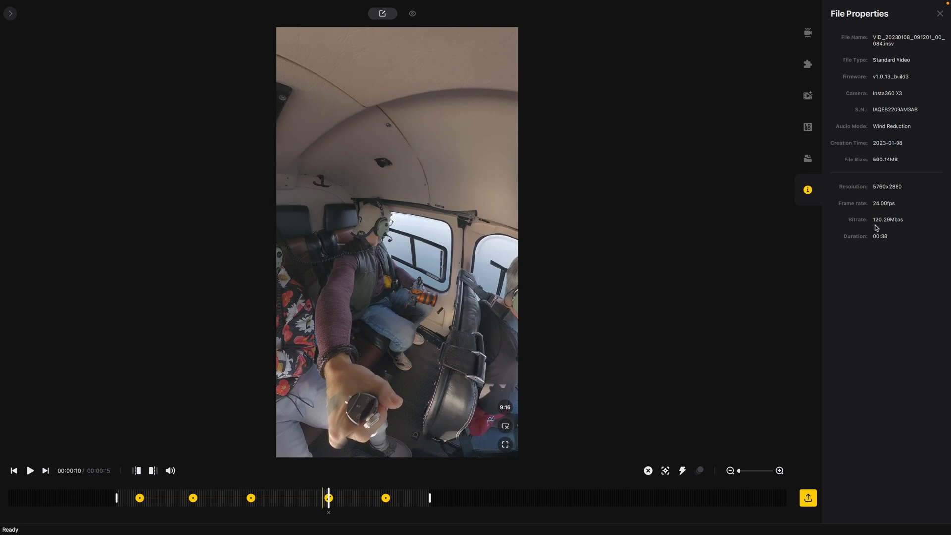
click(807, 497)
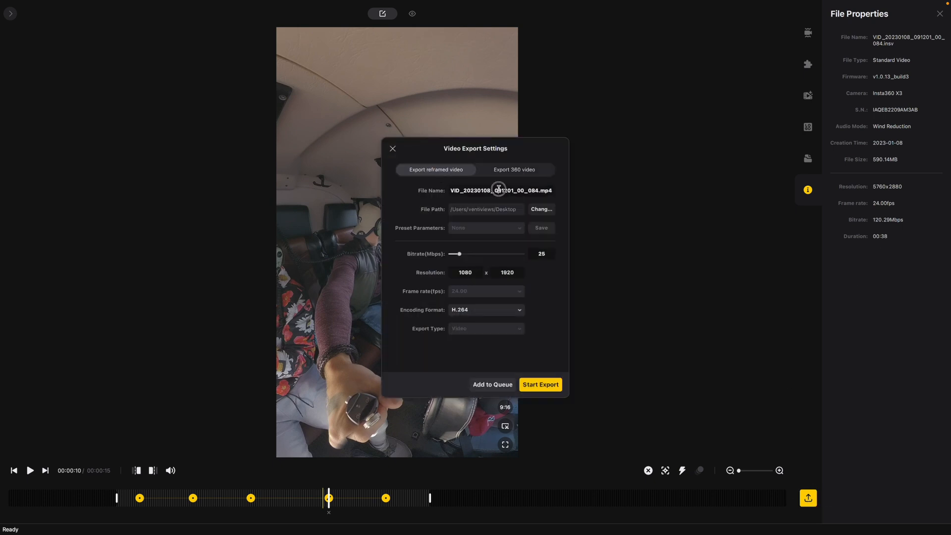
- Name the reframed export 'heli ride'
text(hell)
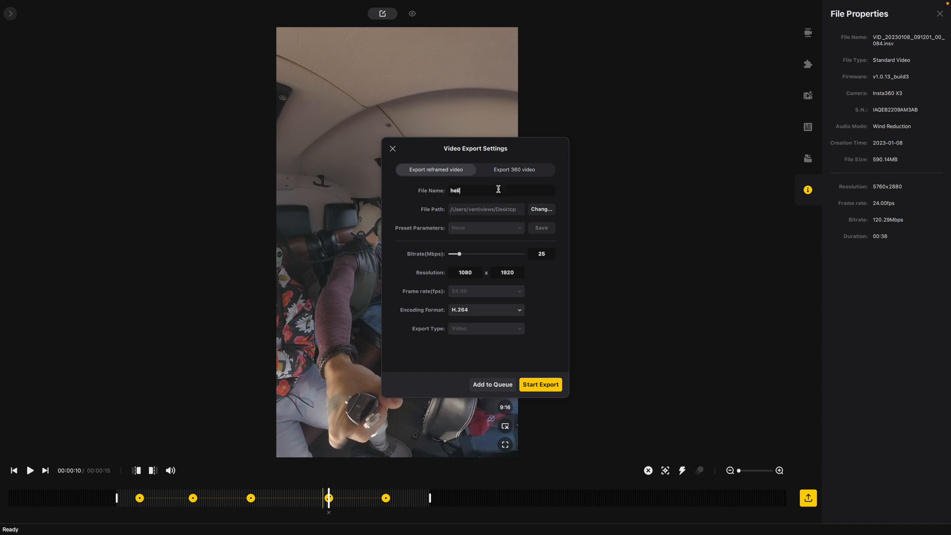
text(ride)
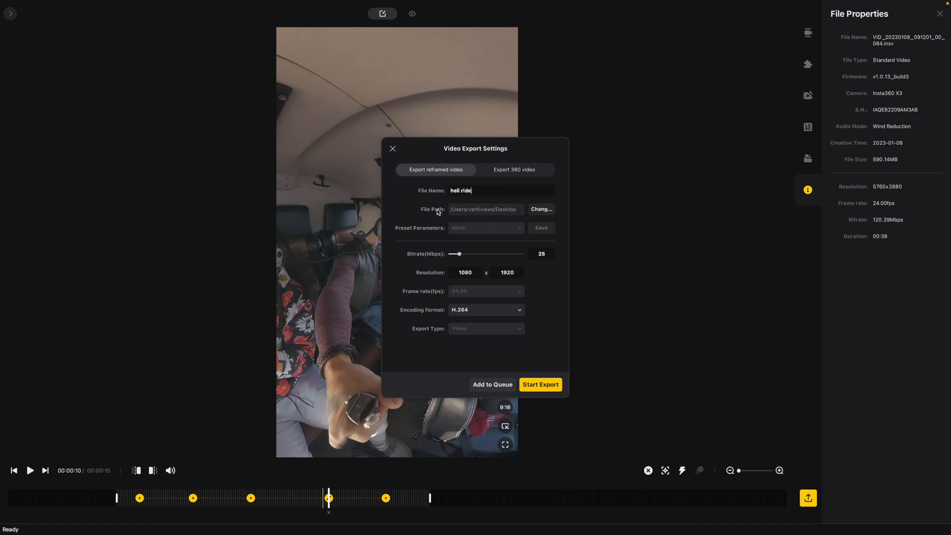
mouse_move(466, 255)
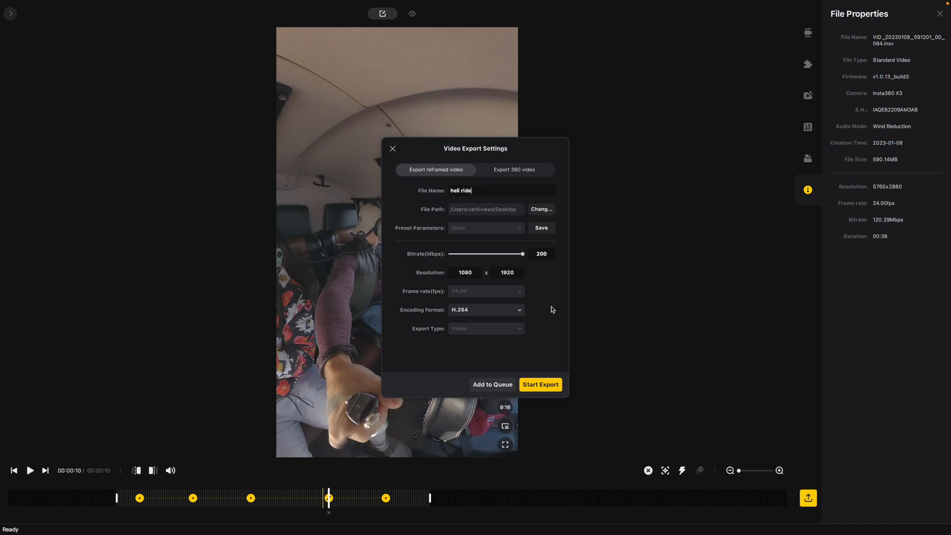
mouse_move(522, 310)
text(2880)
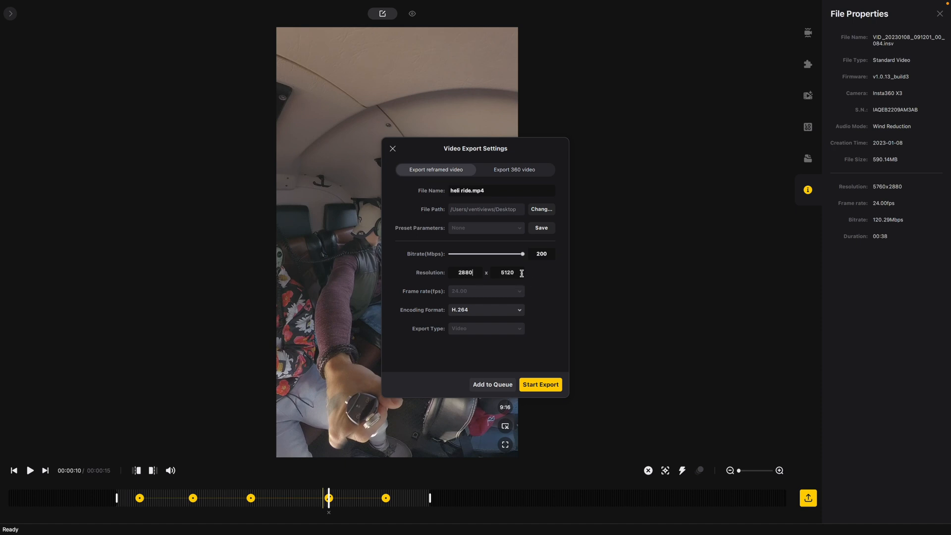
mouse_move(380, 291)
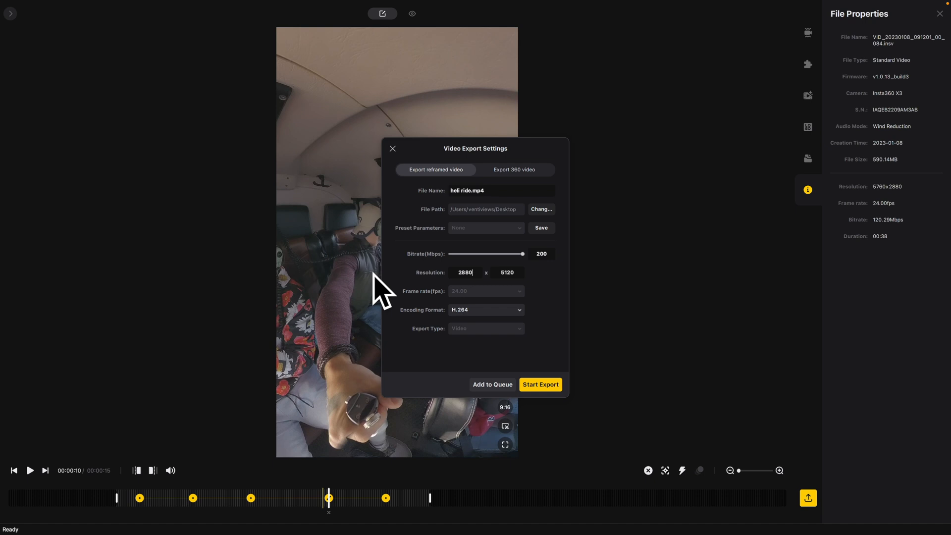
mouse_move(498, 312)
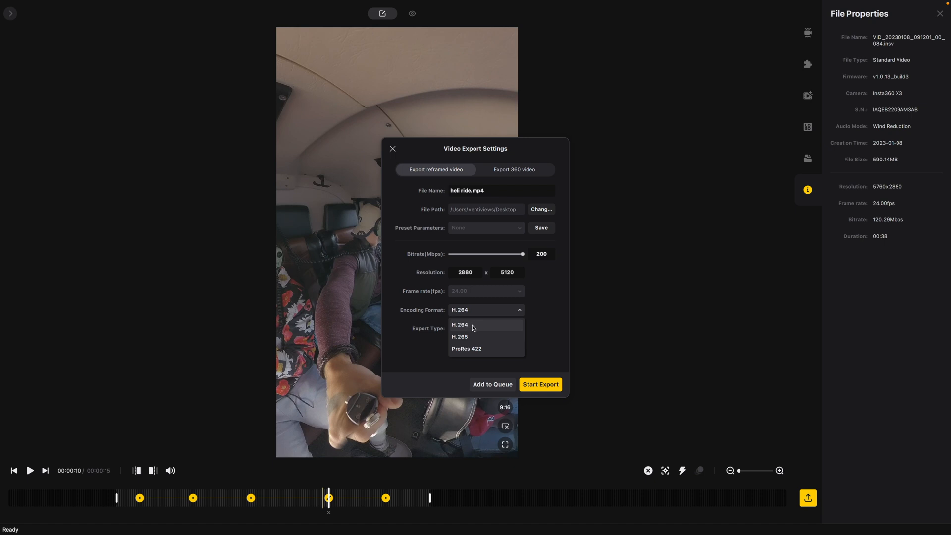
- Export 'heli ride' as ProRes 422 at 2880x5120, adding it to the export queue
click(467, 348)
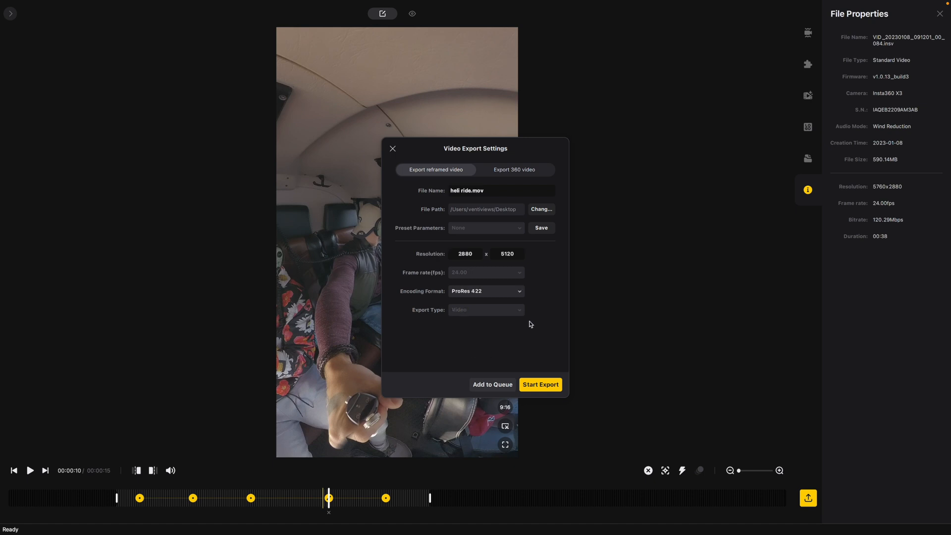
mouse_move(484, 341)
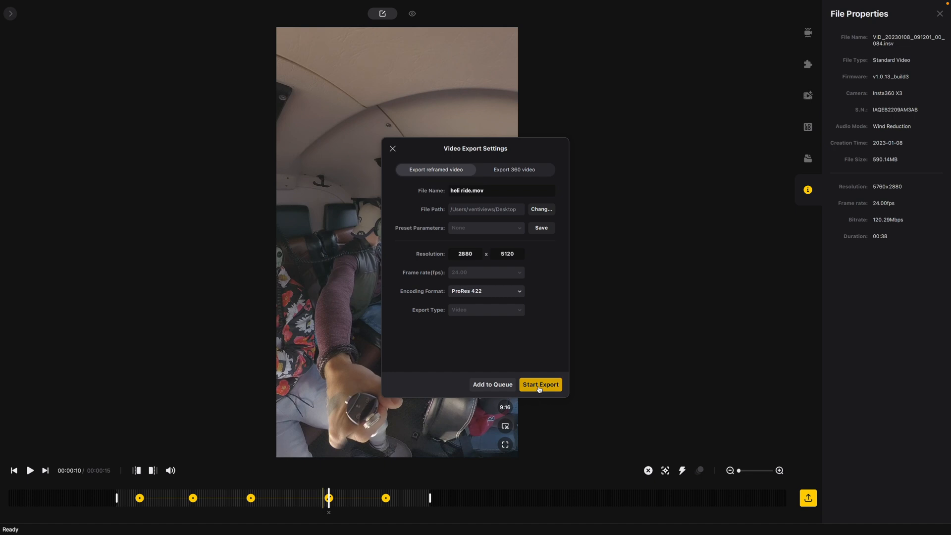
click(539, 384)
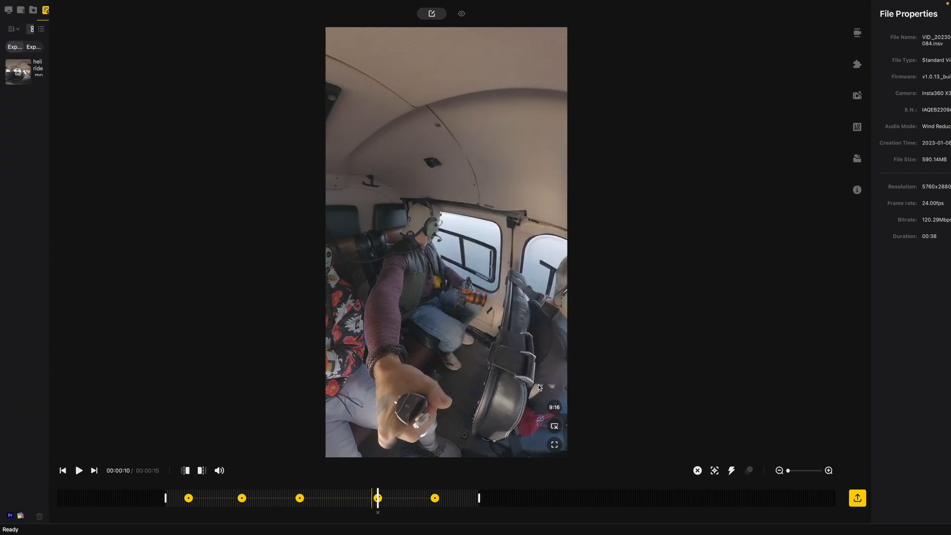